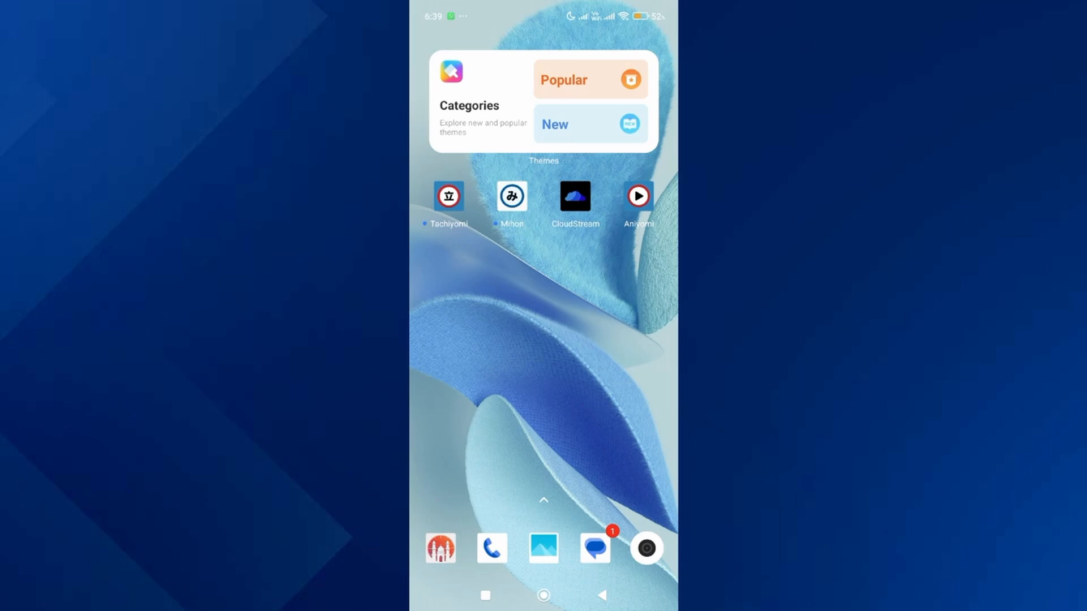
# Launch Tachiyomi from the home screen to reach its first-run welcome setup.
pyautogui.click(448, 196)
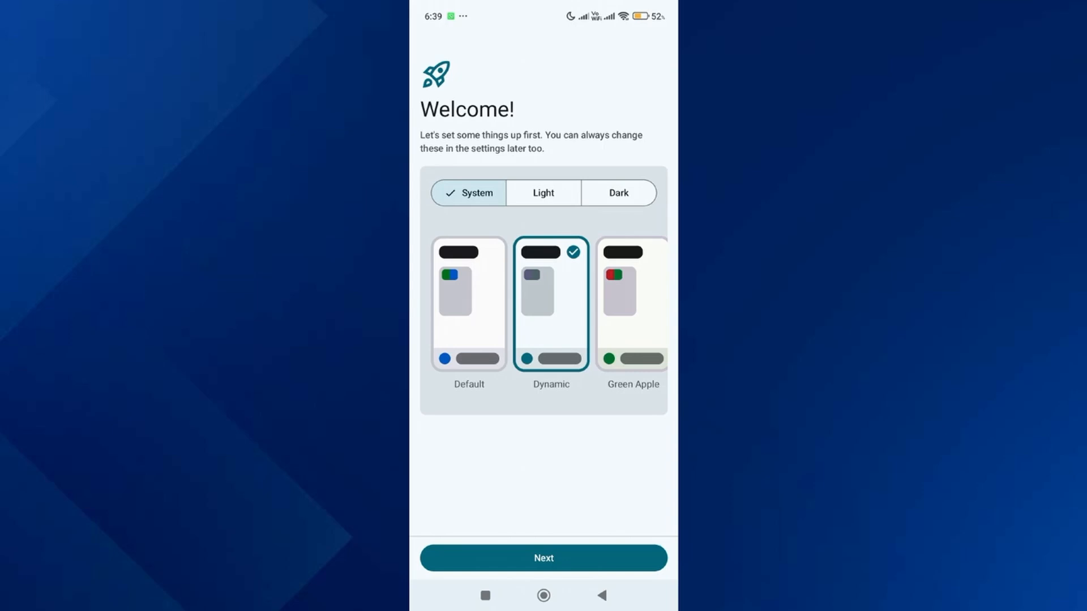
# Pick the Default theme and set the Tachiyomi folder as storage, continuing to the permissions step.
pyautogui.click(469, 303)
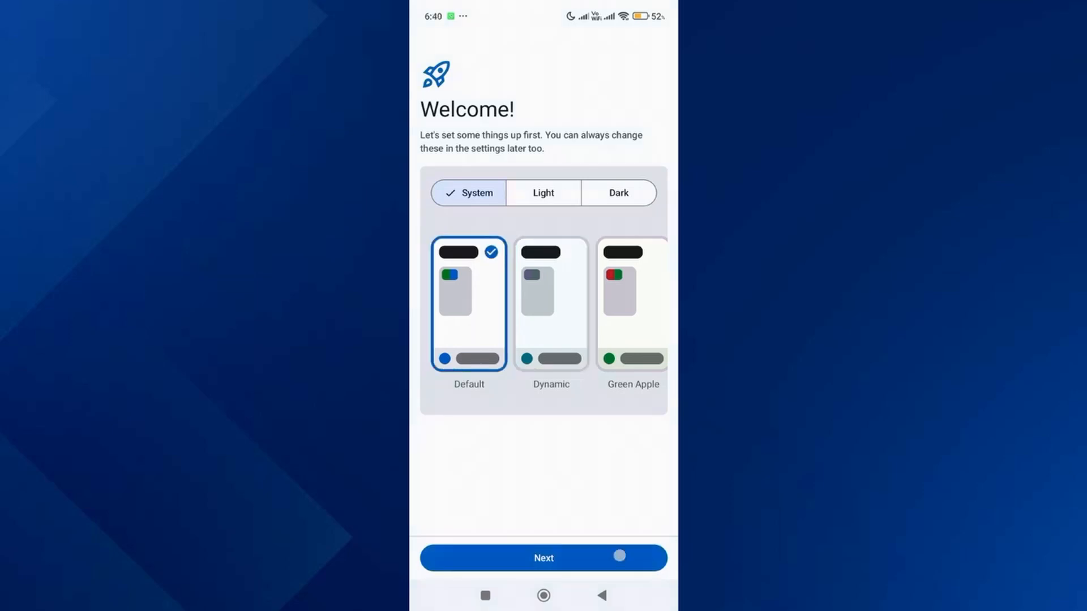
pyautogui.click(543, 558)
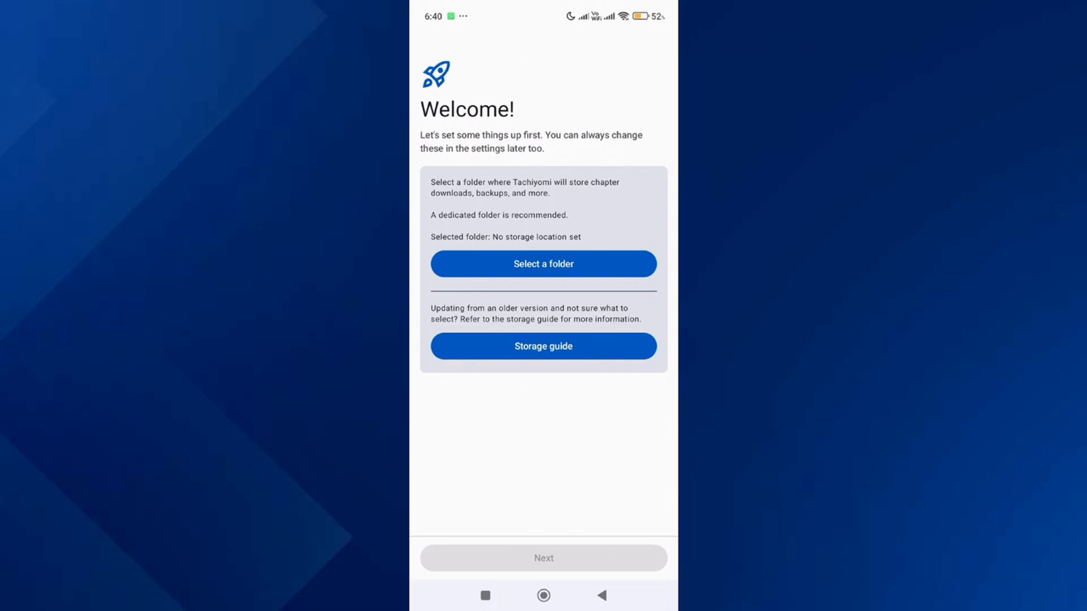
pyautogui.click(543, 264)
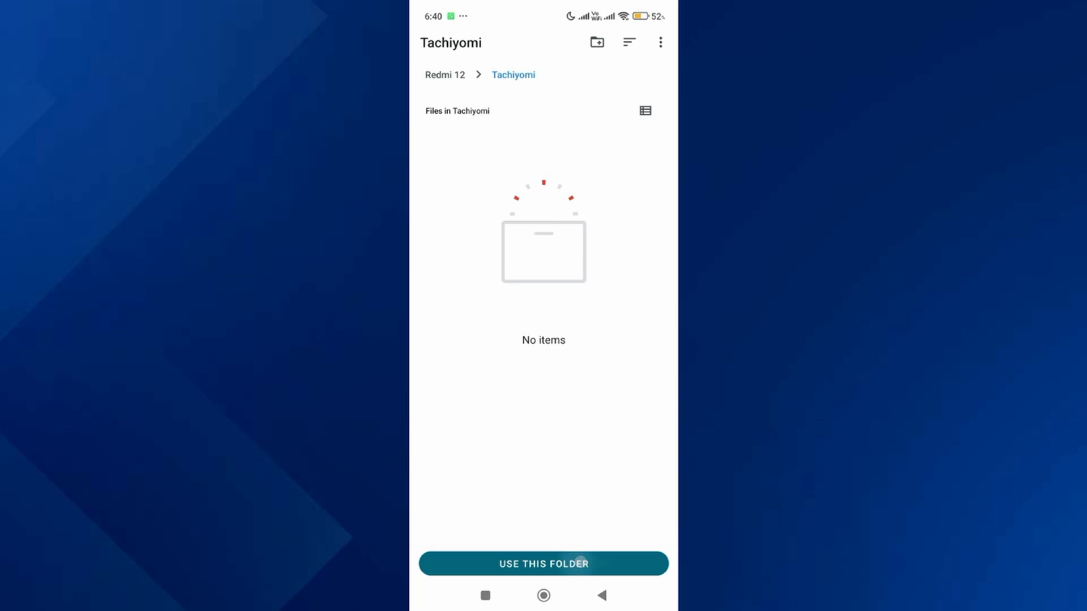
pyautogui.click(543, 563)
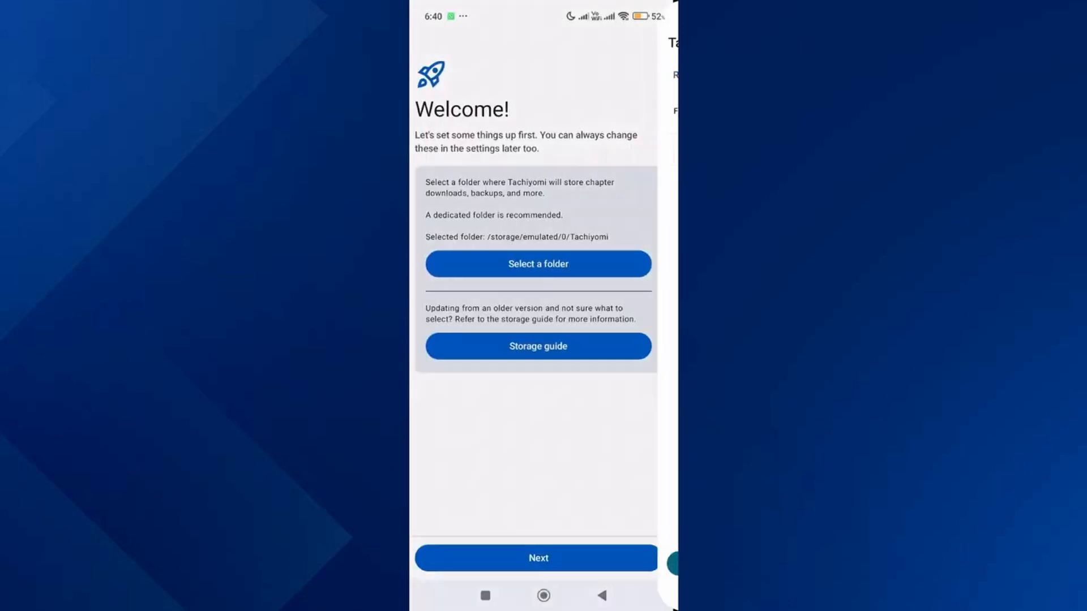
pyautogui.click(543, 559)
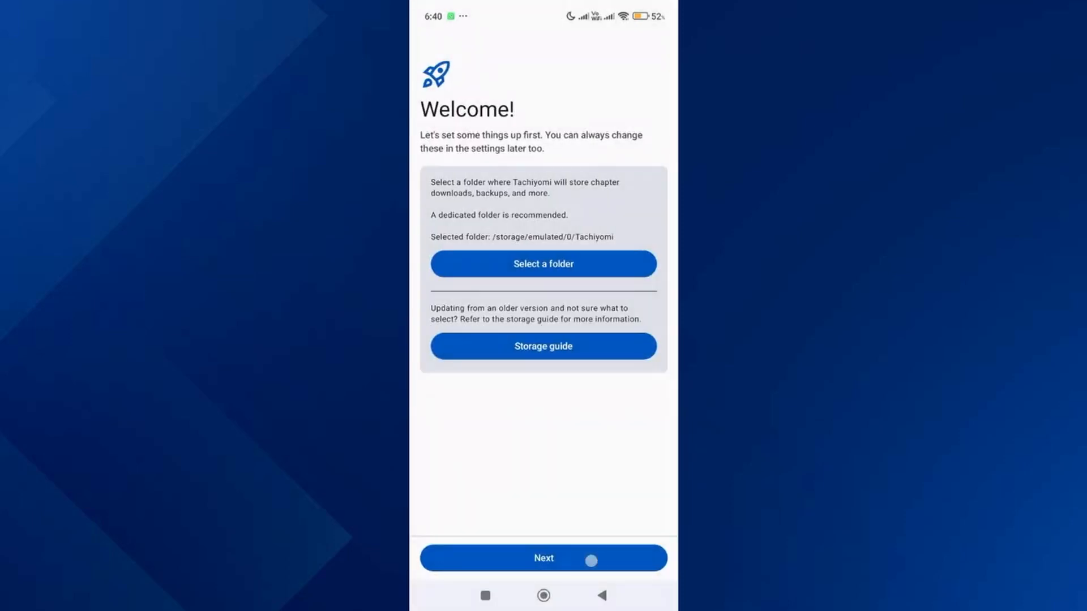
pyautogui.click(543, 558)
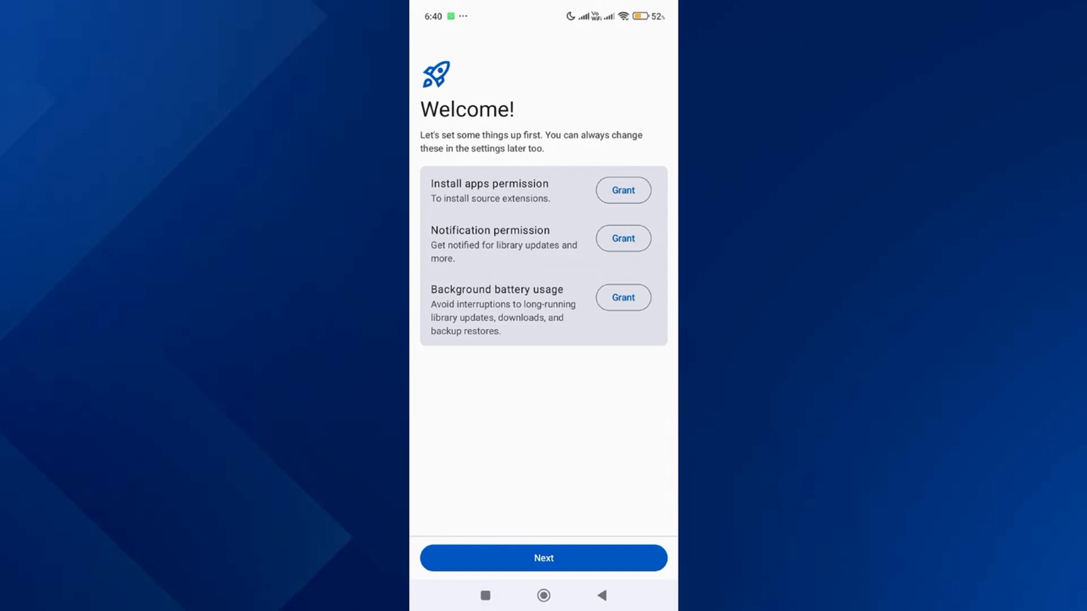
# Skip the permissions step and finish setup, landing on the empty Library.
pyautogui.click(544, 558)
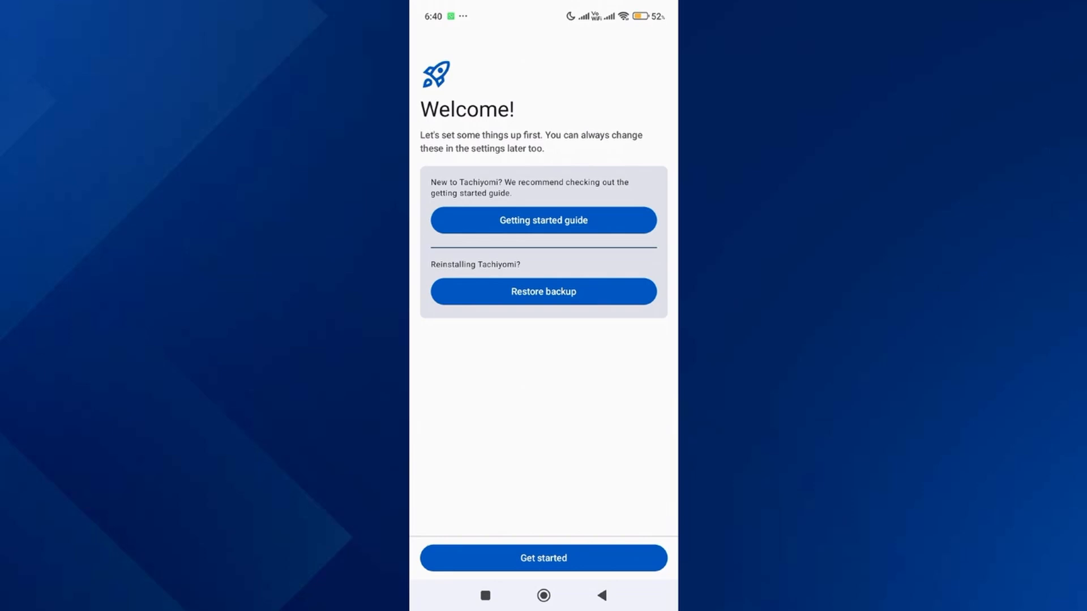
pyautogui.click(542, 558)
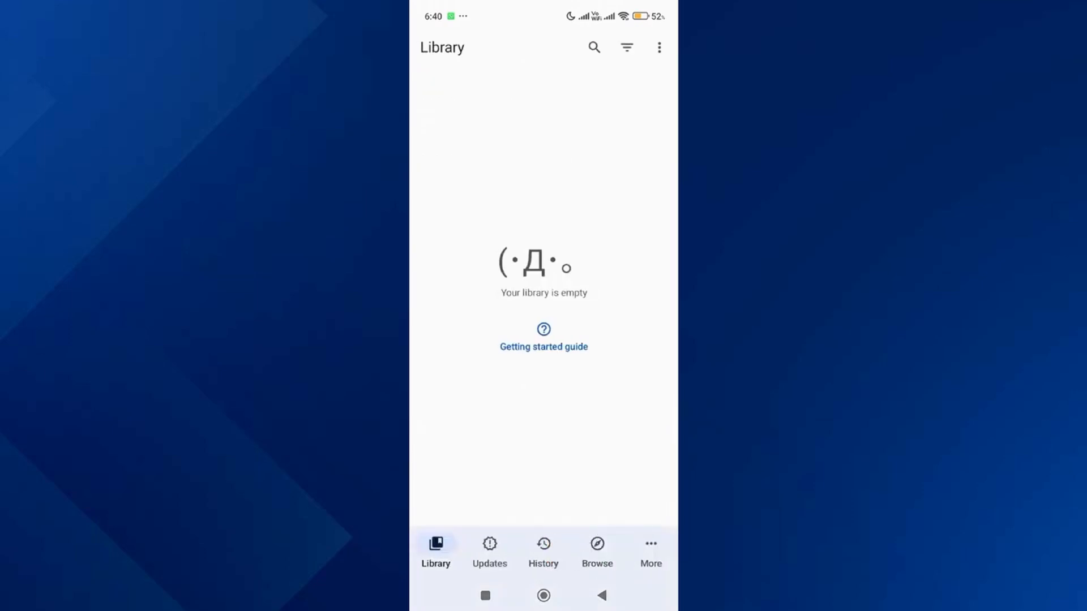
# Go via More > Settings > Browse to the Extension repos list showing 0 repos.
pyautogui.click(650, 552)
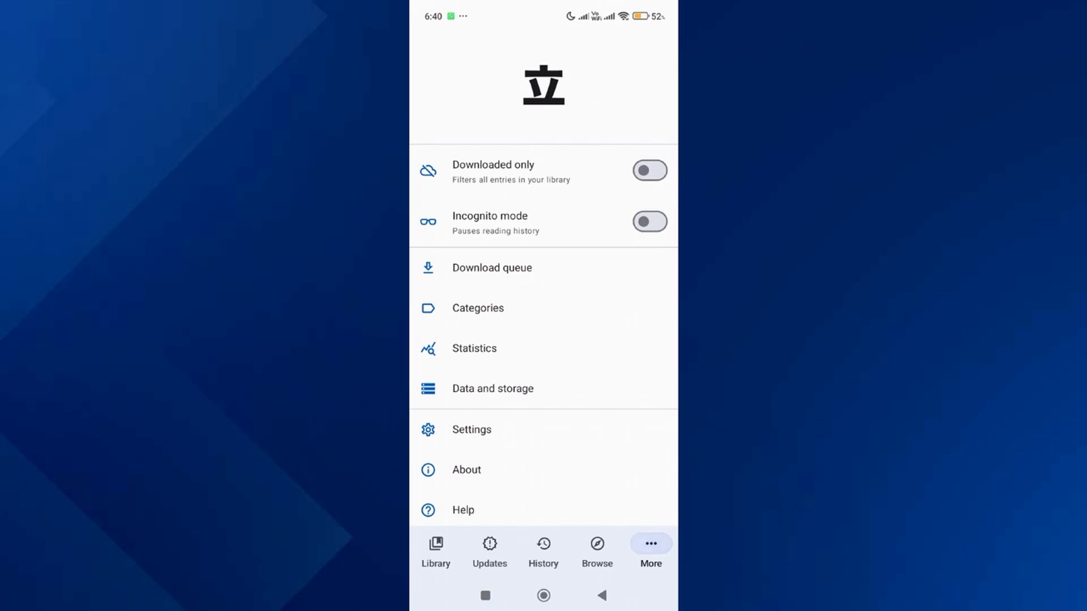
pyautogui.click(471, 429)
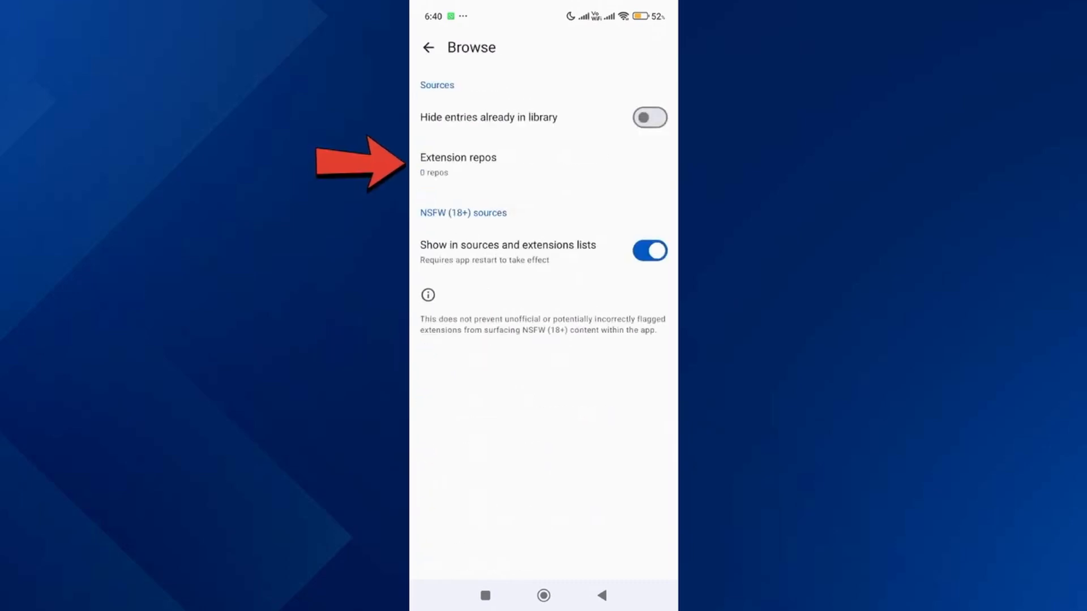
pyautogui.click(457, 164)
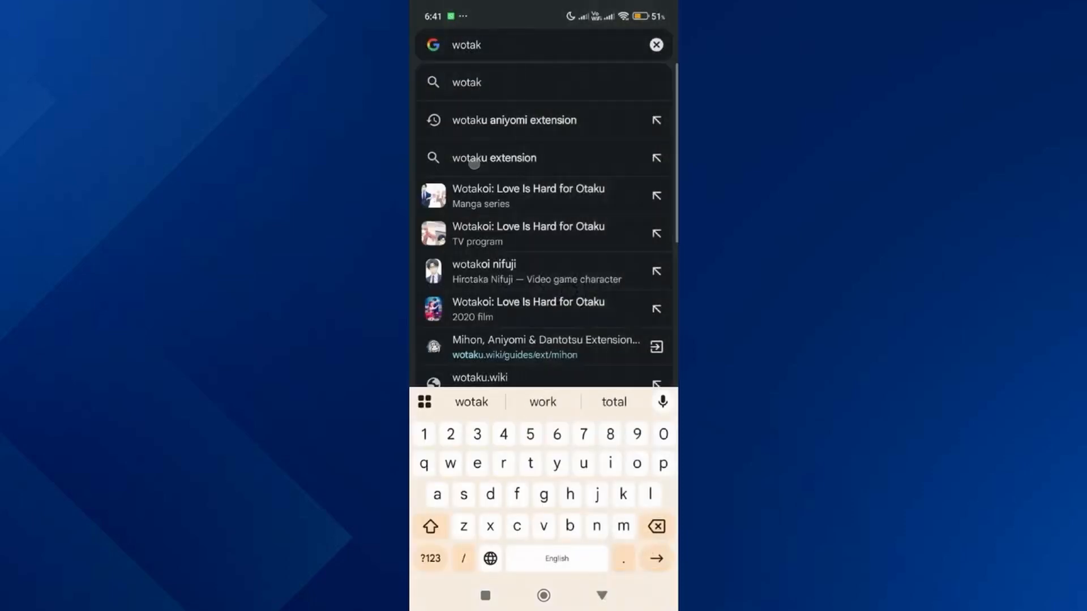
# Search Chrome for 'wotaku extension' and view the Wotaku Extension Repos & Guides page.
pyautogui.click(494, 158)
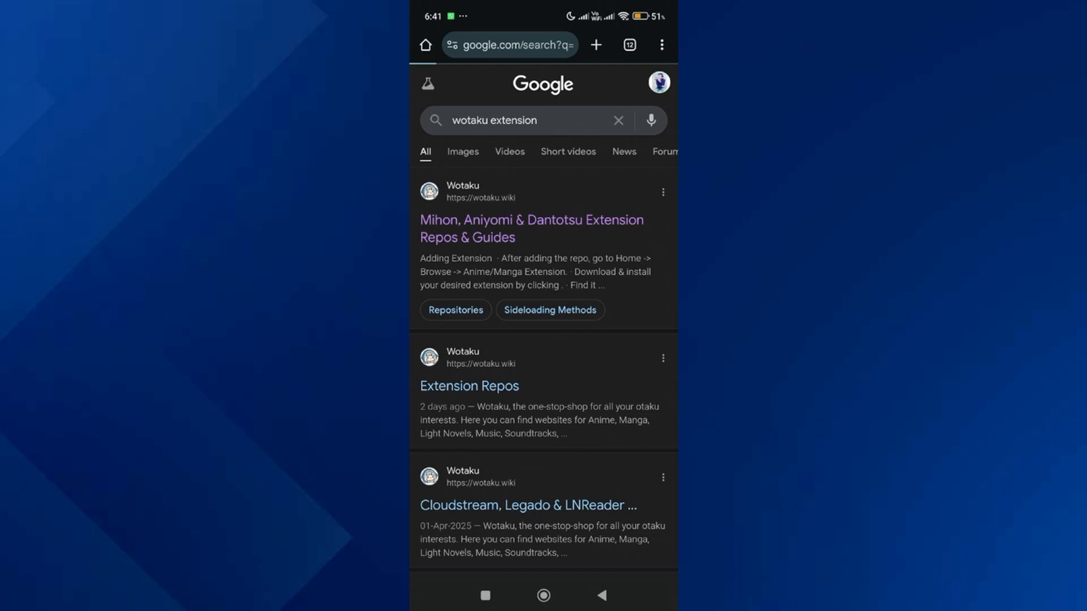
pyautogui.click(531, 228)
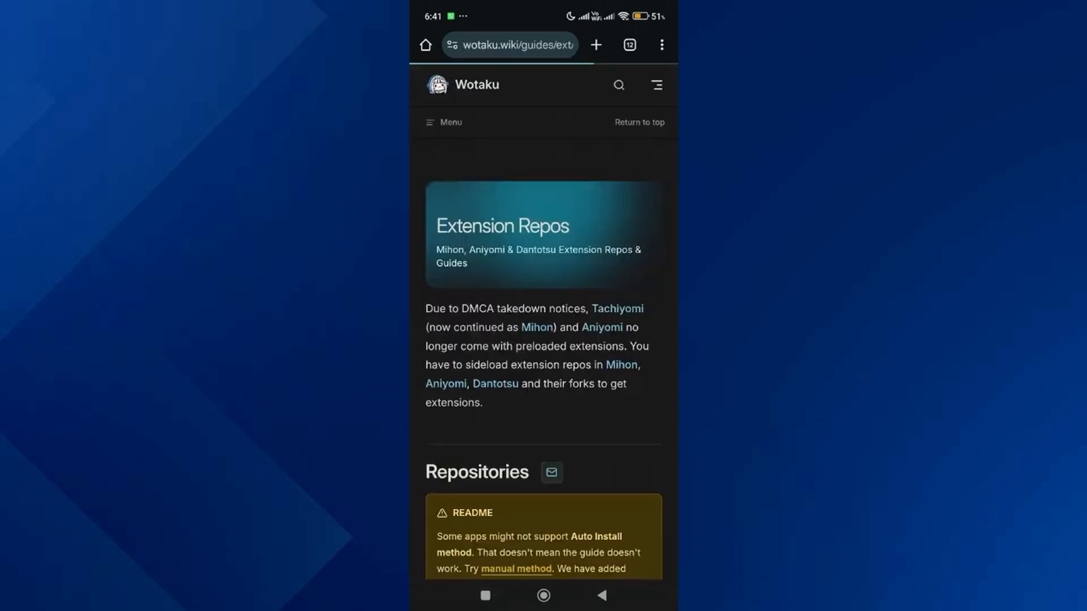
pyautogui.scroll(-3)
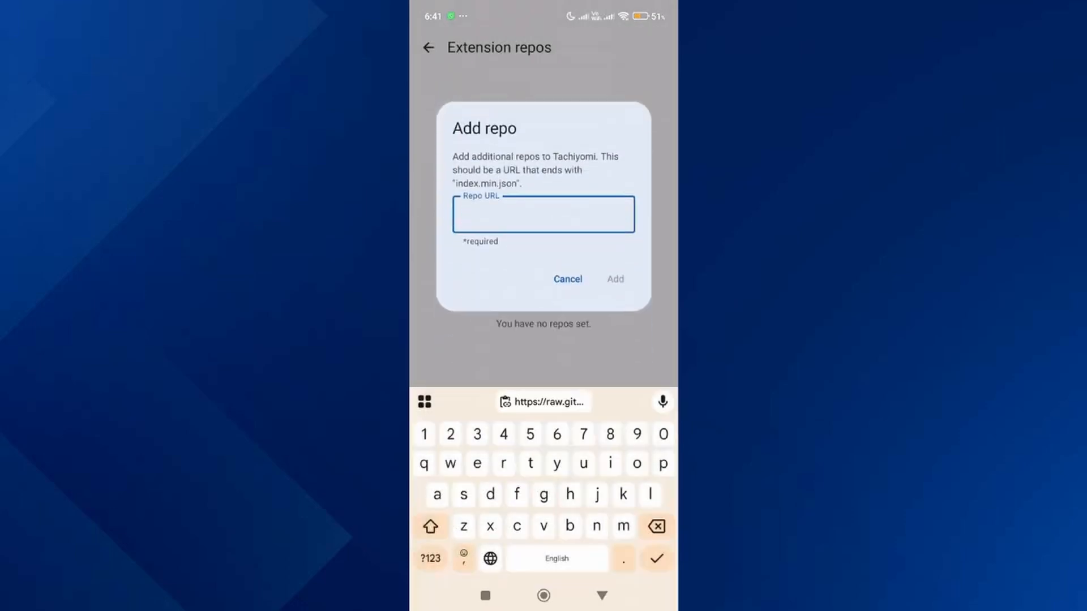
# Add the copied keiyoushi repo URL, then back out to the Browse sources screen.
pyautogui.click(614, 279)
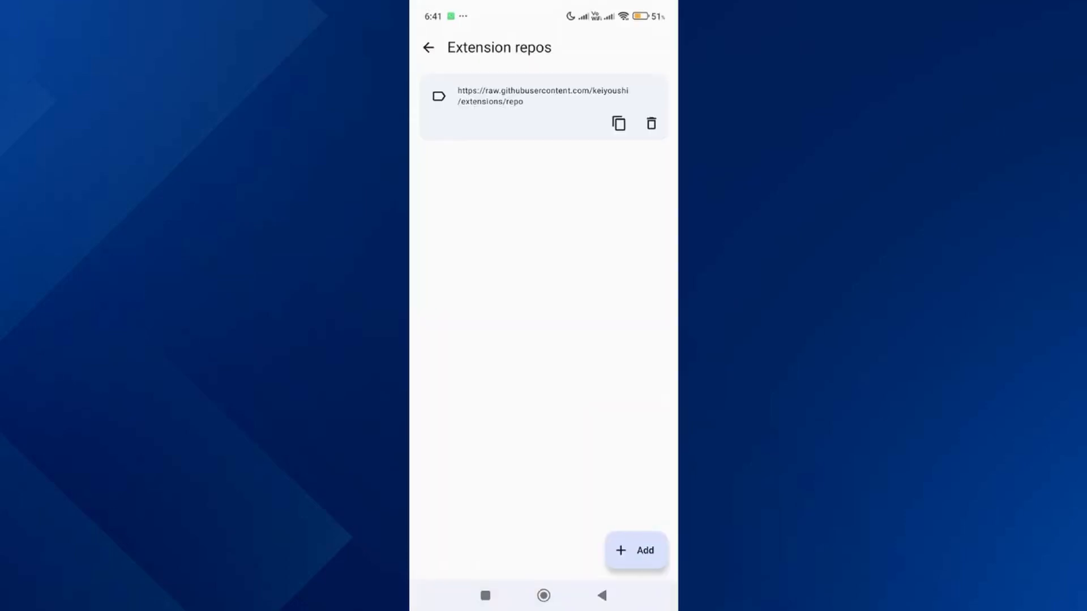
pyautogui.click(428, 48)
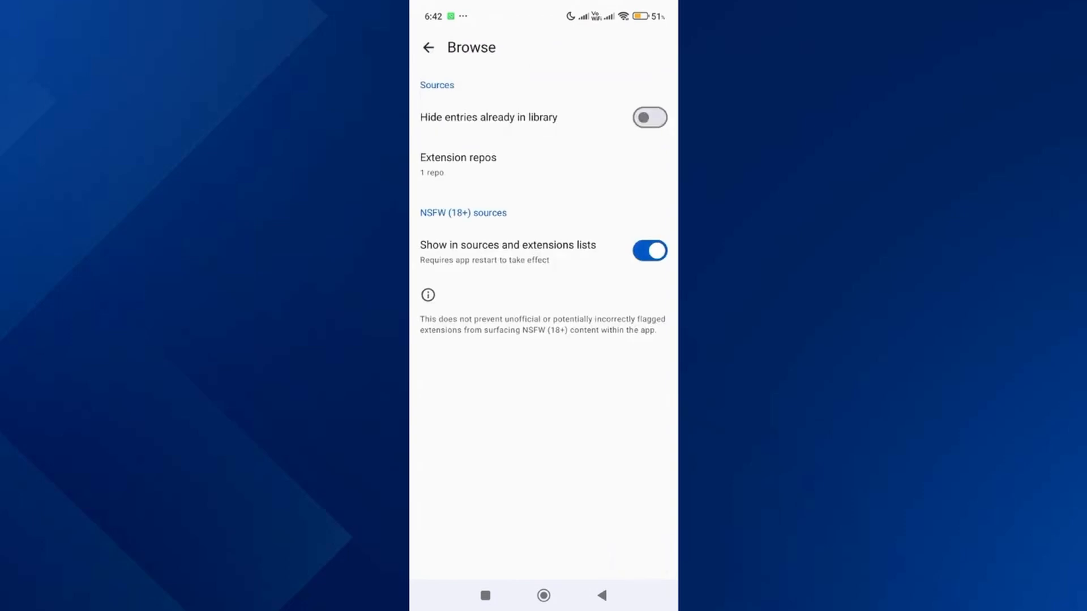
pyautogui.click(428, 47)
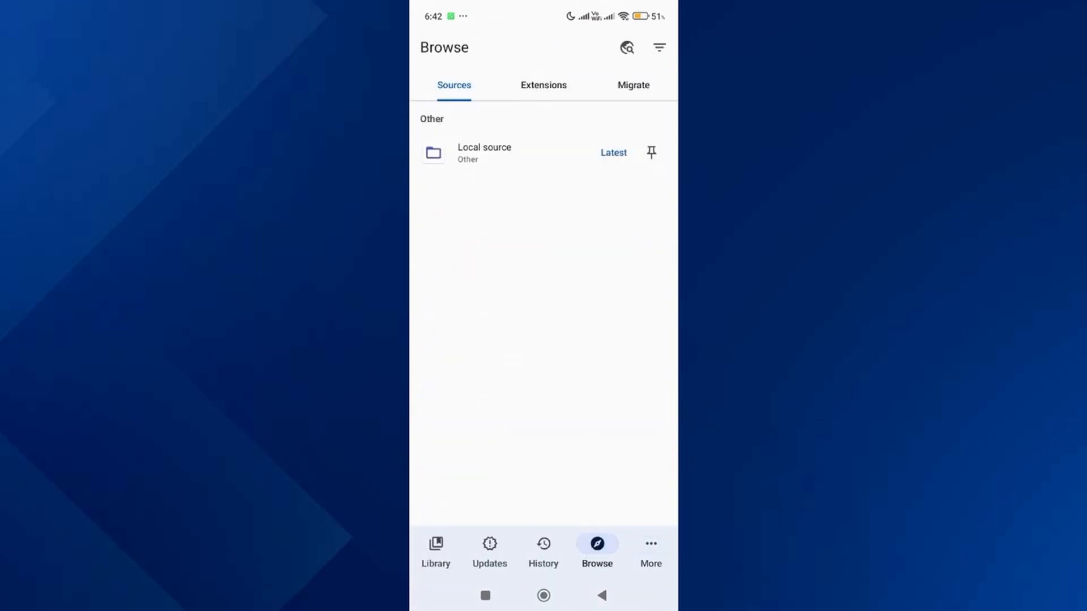
# Show the Extensions list from the new repo and start installing Comic Fury.
pyautogui.click(543, 85)
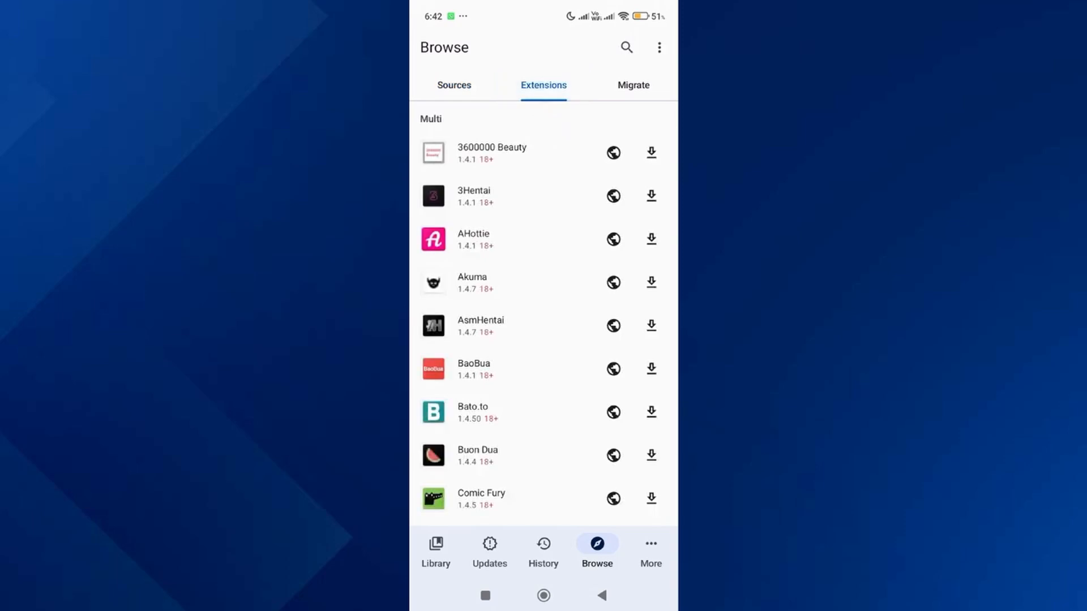
pyautogui.scroll(-3)
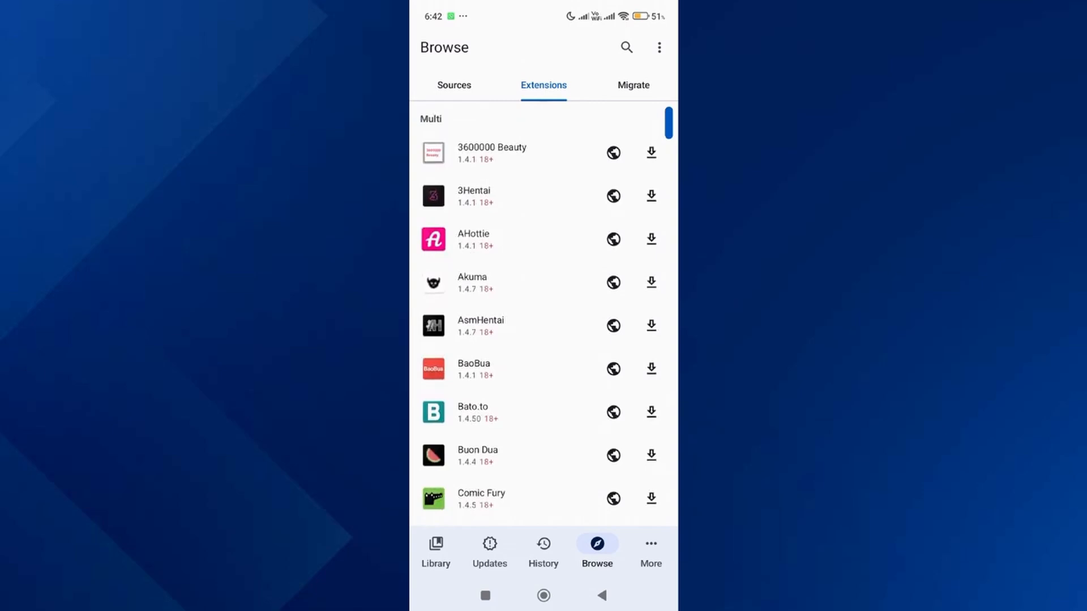
pyautogui.scroll(-3)
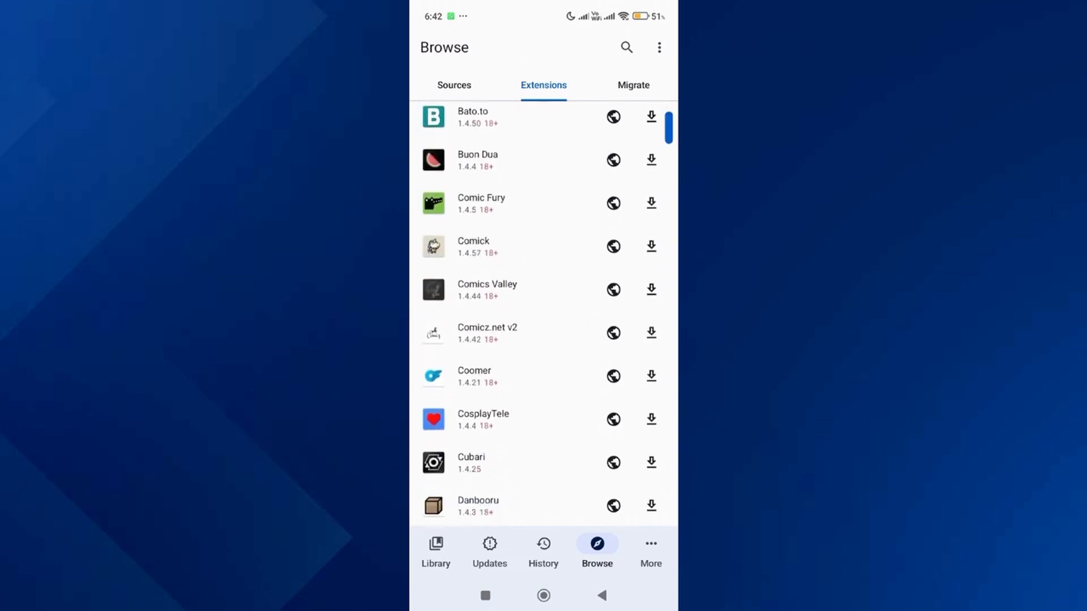
pyautogui.click(650, 202)
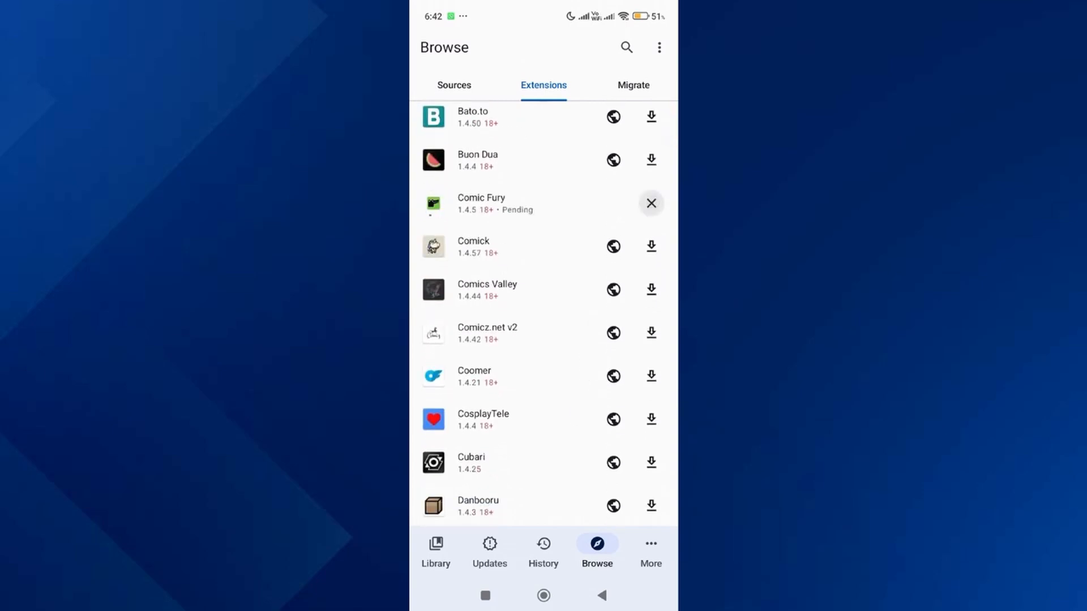